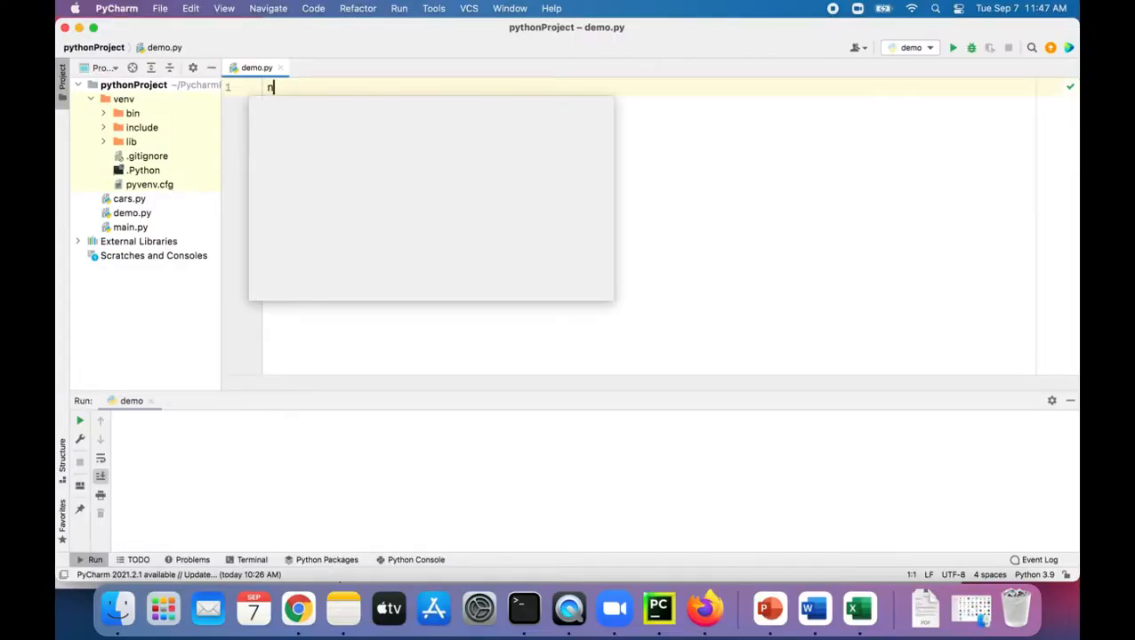
- Assign name = 'James', print f'Hello world, my name is {name}', and run demo.py
type("name = '")
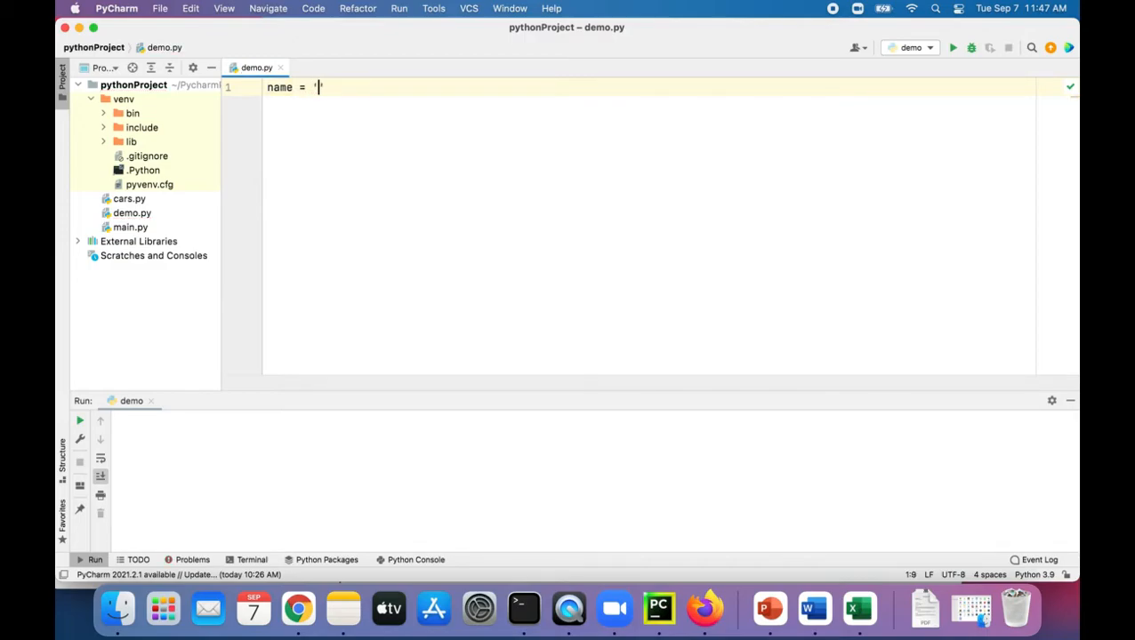
type("James'")
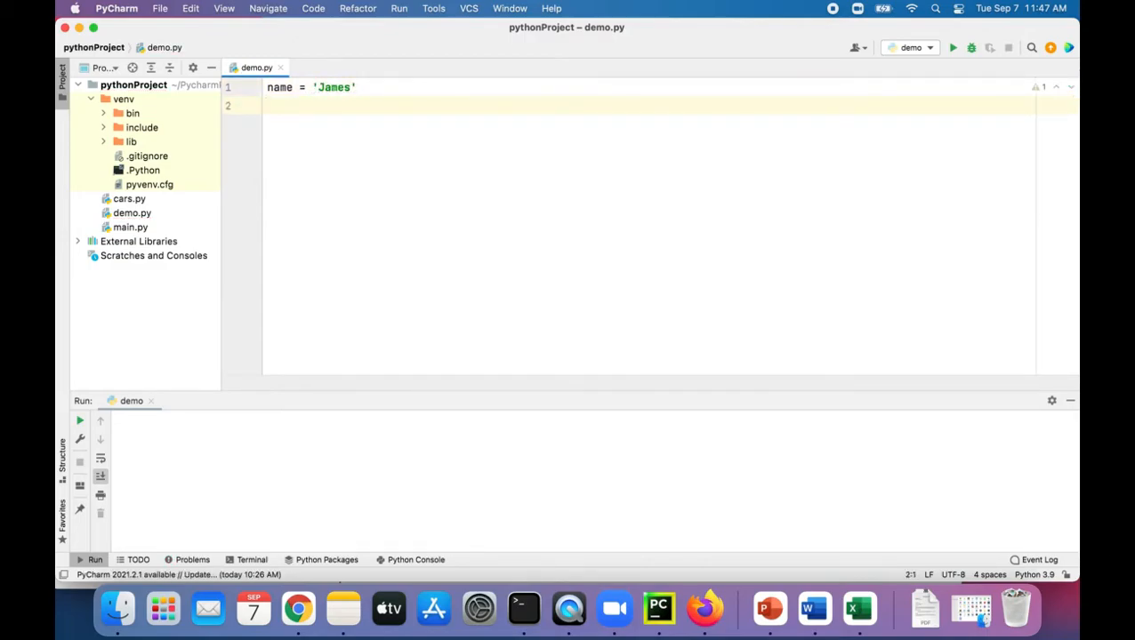
type("print(")
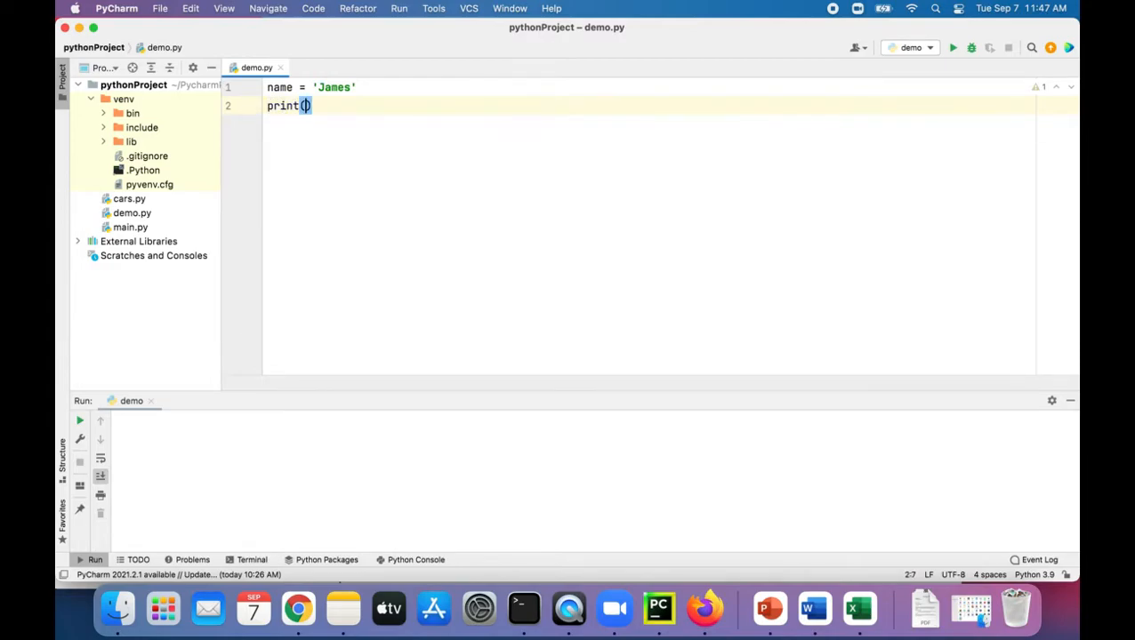
type("f'Hel'")
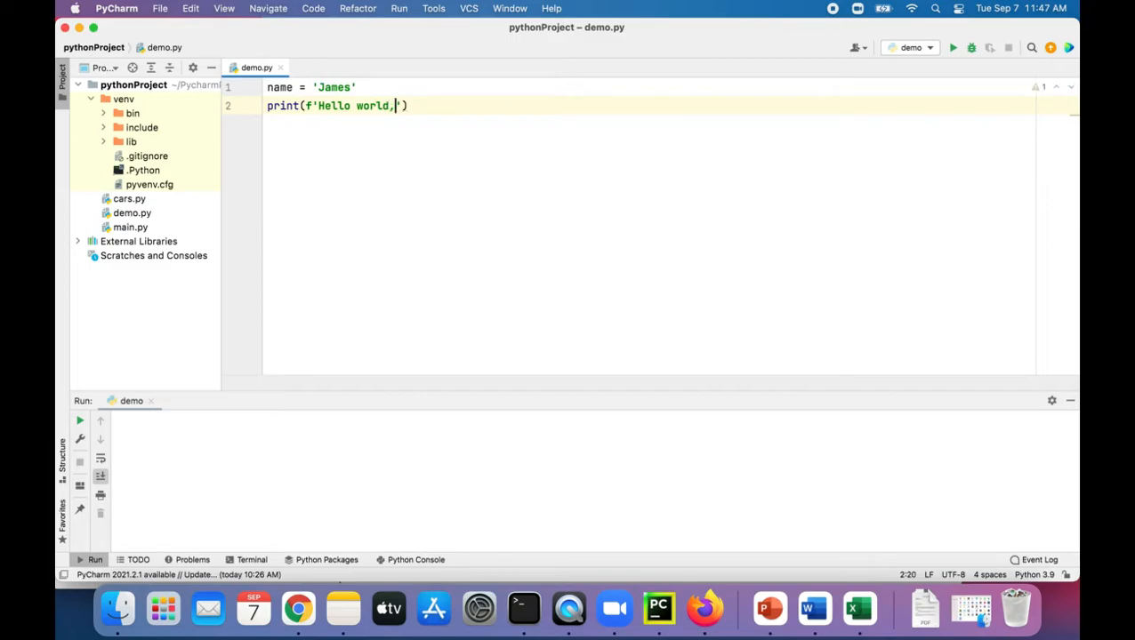
type("my name is")
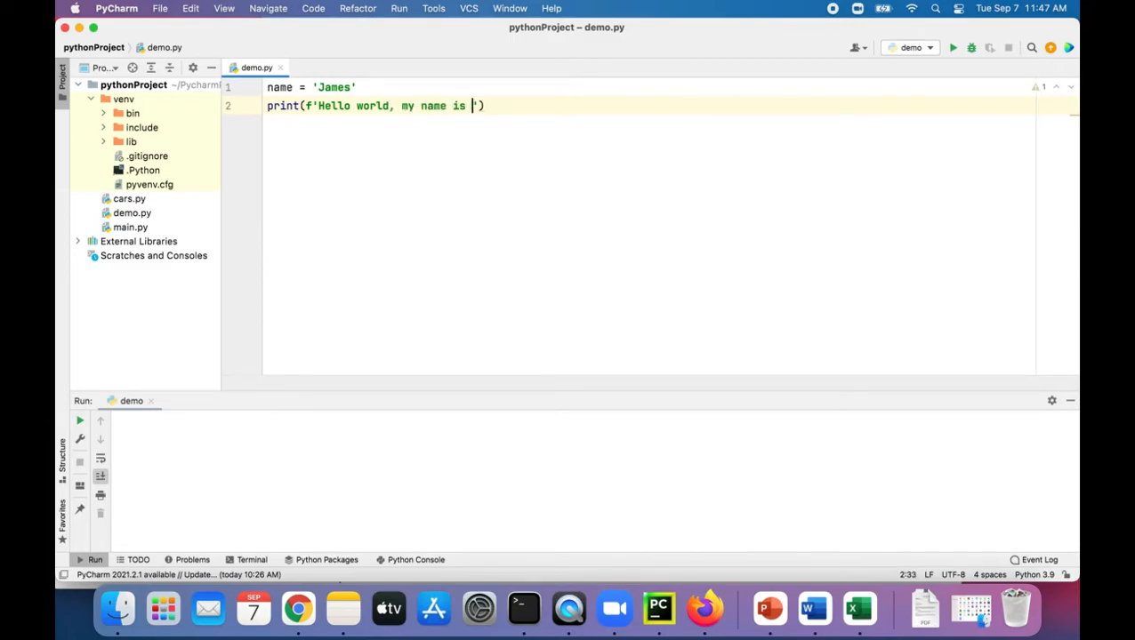
type("{name}")
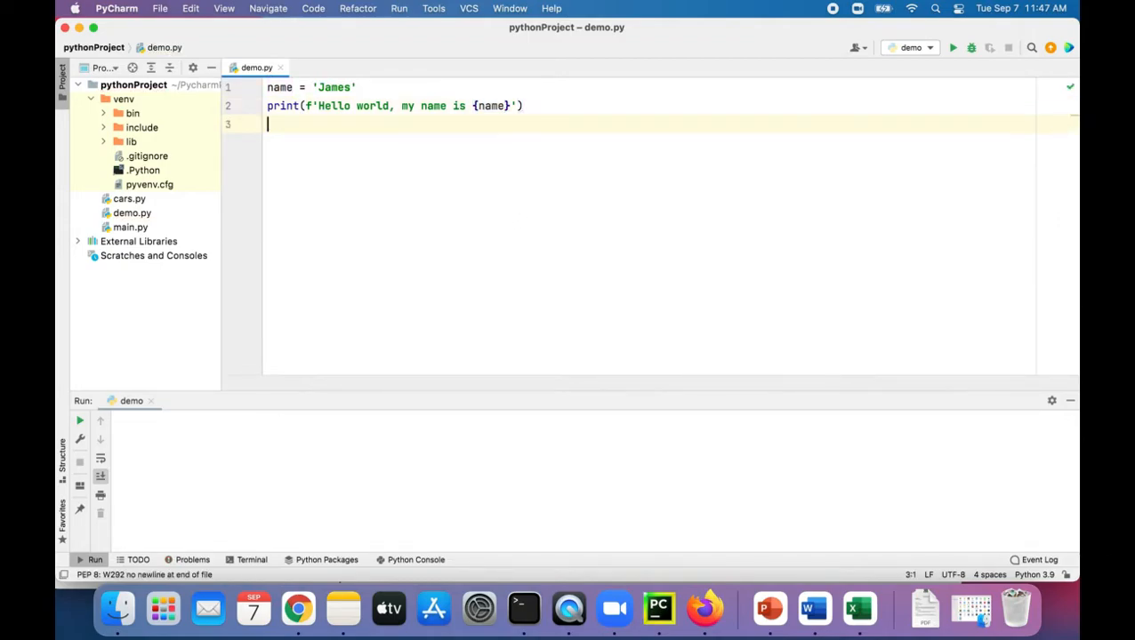
left_click(952, 48)
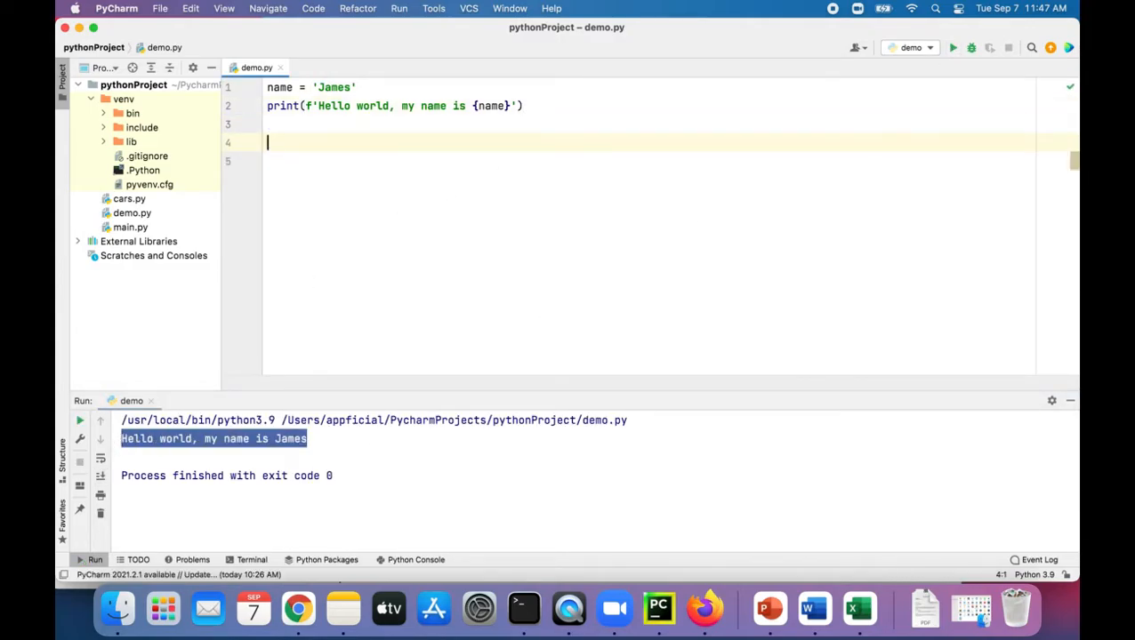
- Add price = 12.34533 and a line printing f'The total price is ${price}'
type("price =")
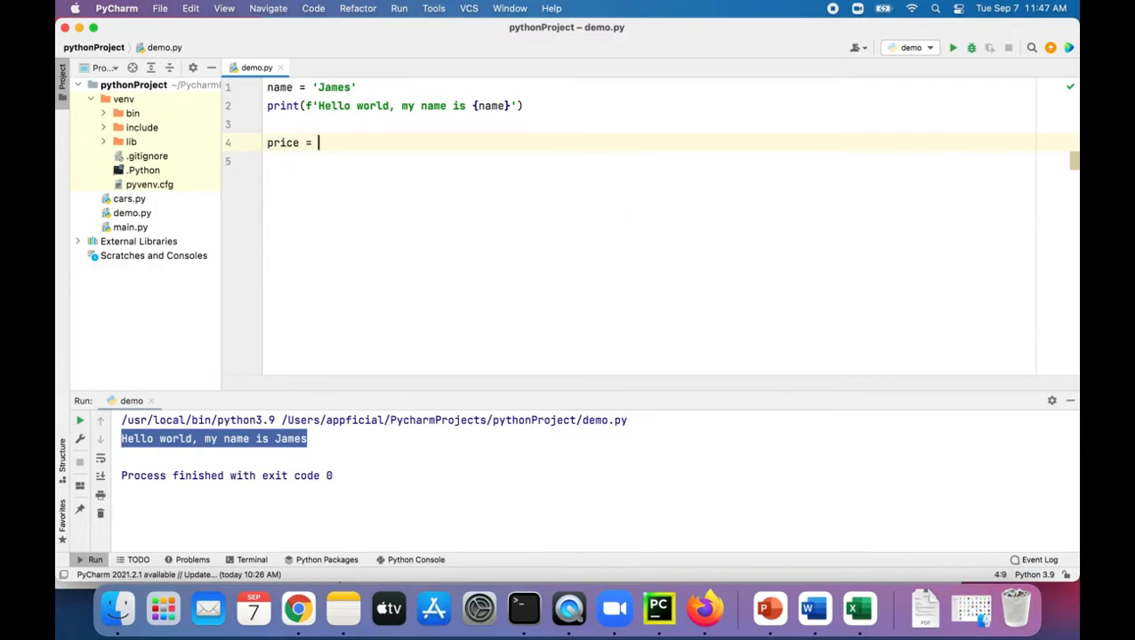
type("12.34533")
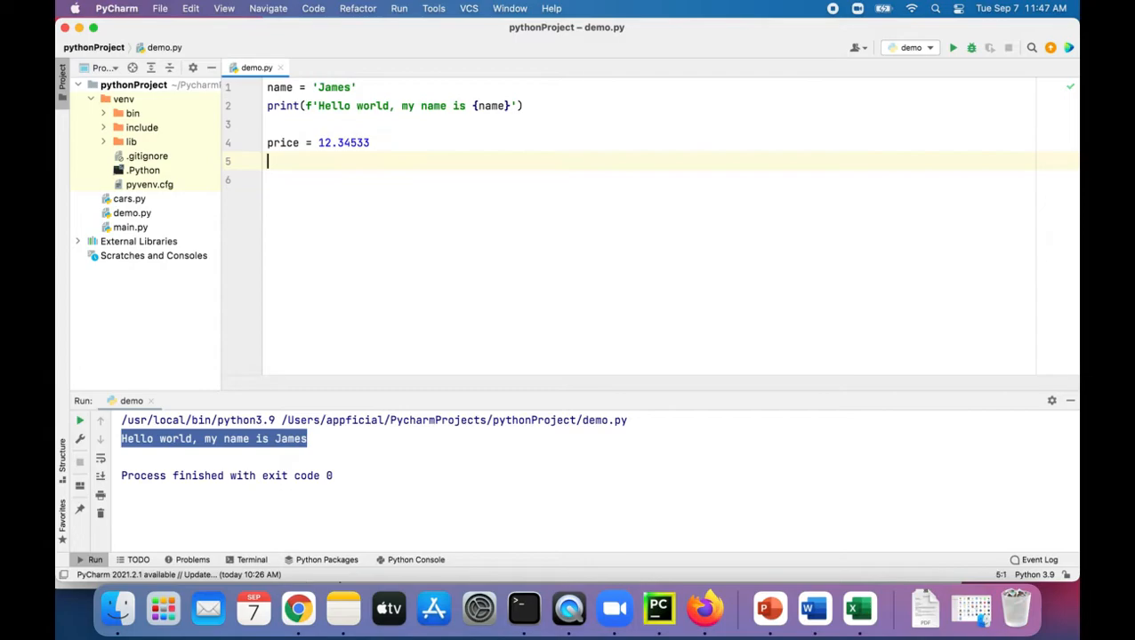
type("print")
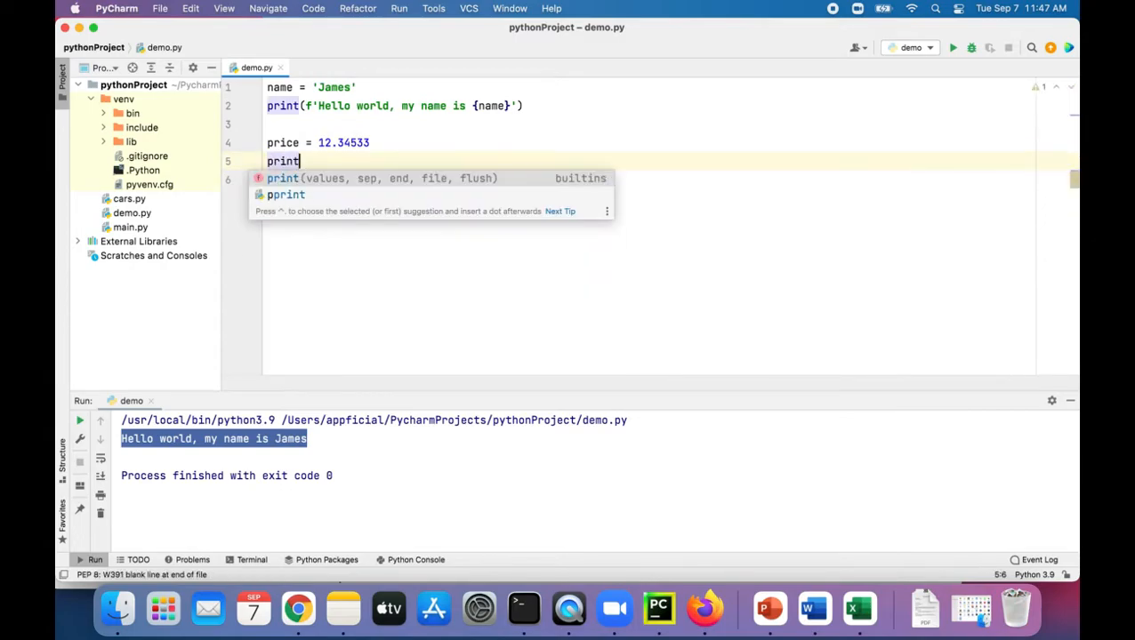
key("Escape")
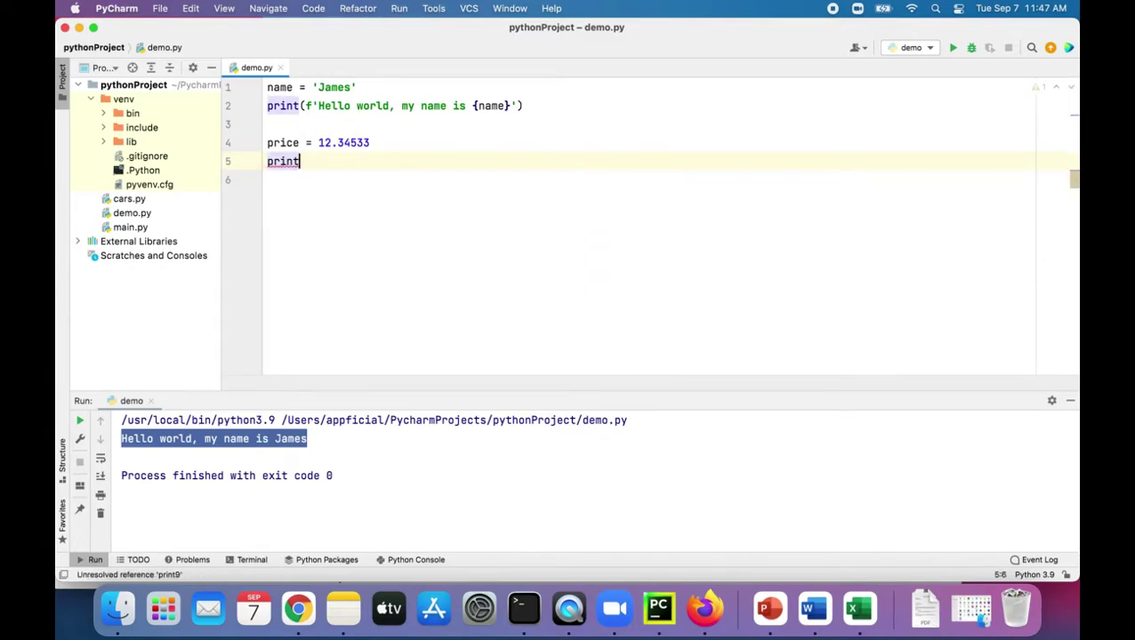
type("(f'")
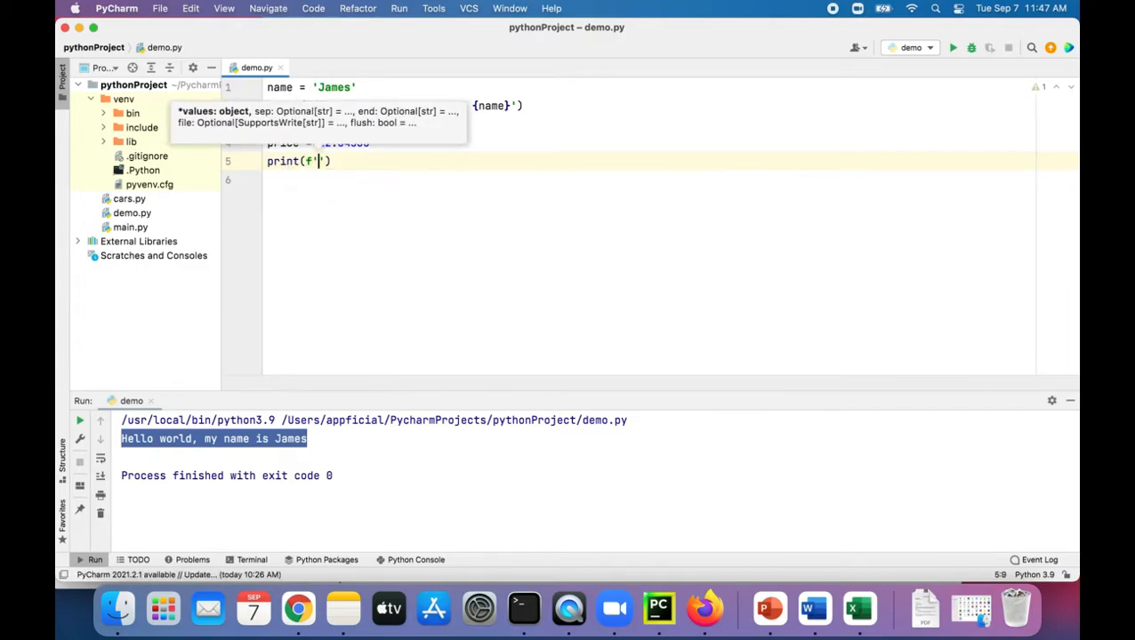
type("The total pri")
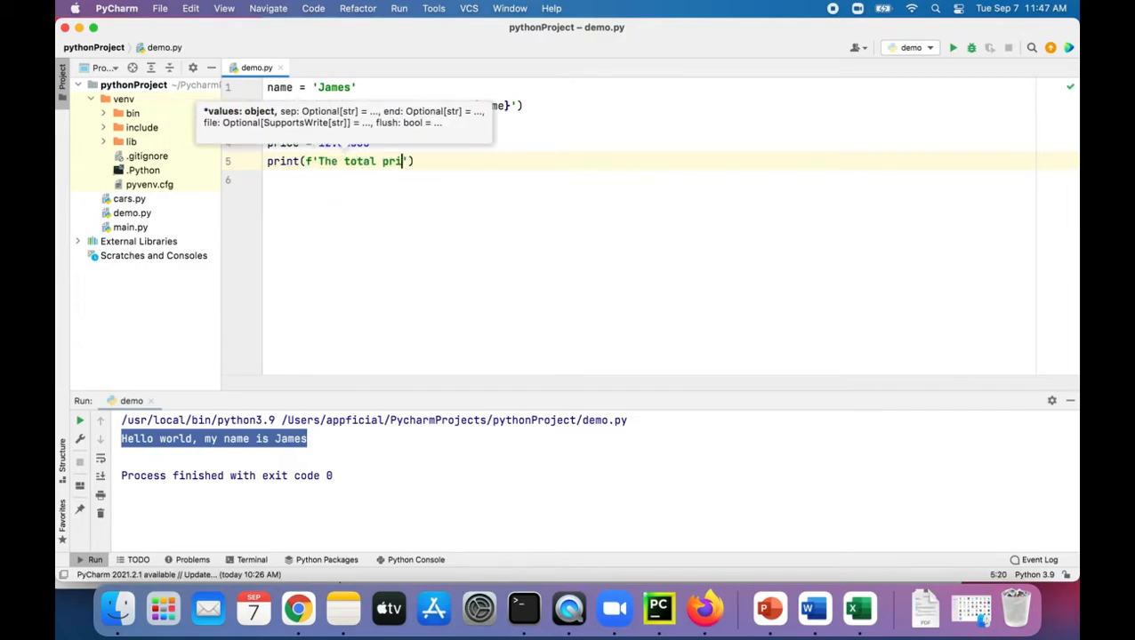
type("ce is $")
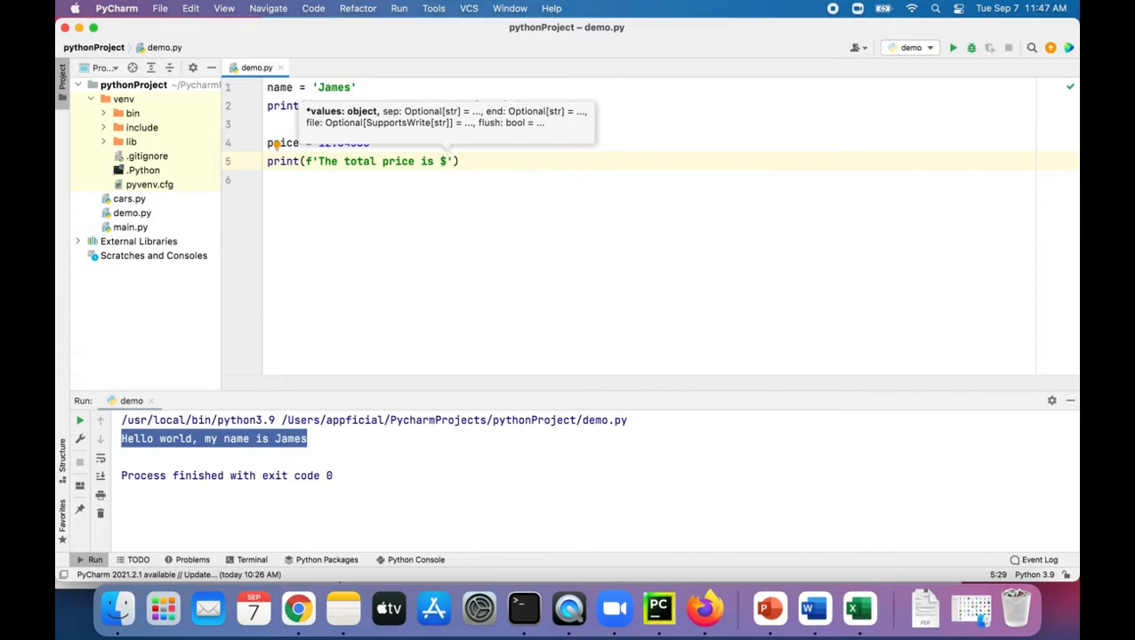
type("{price}")
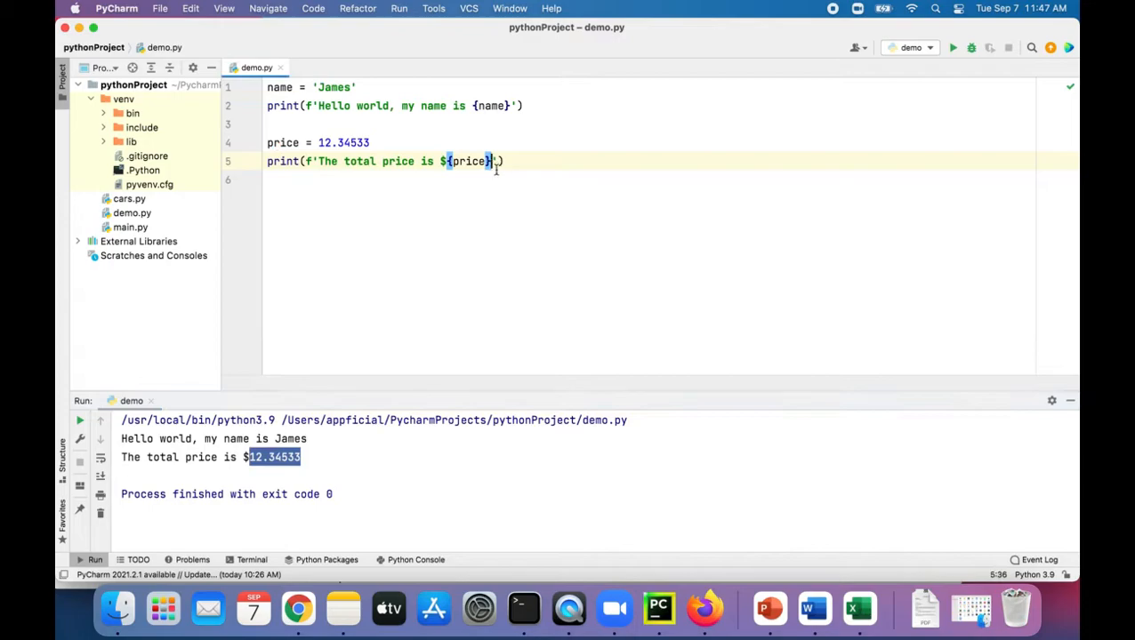
- Change the price placeholder to {price:.2f} and begin an age variable line
type(":")
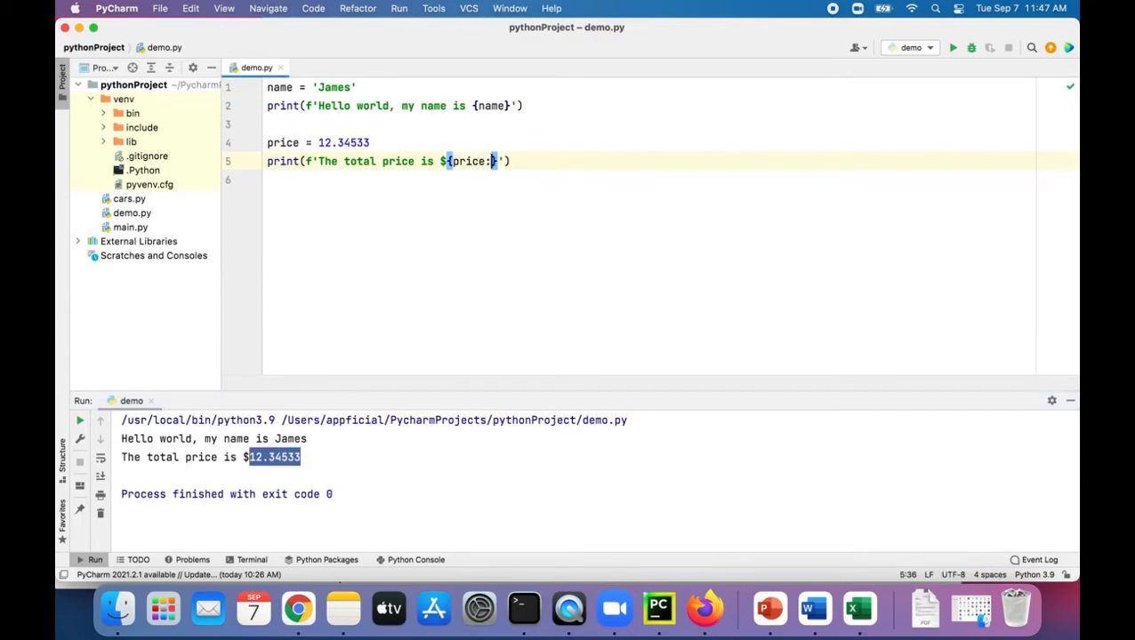
type(".")
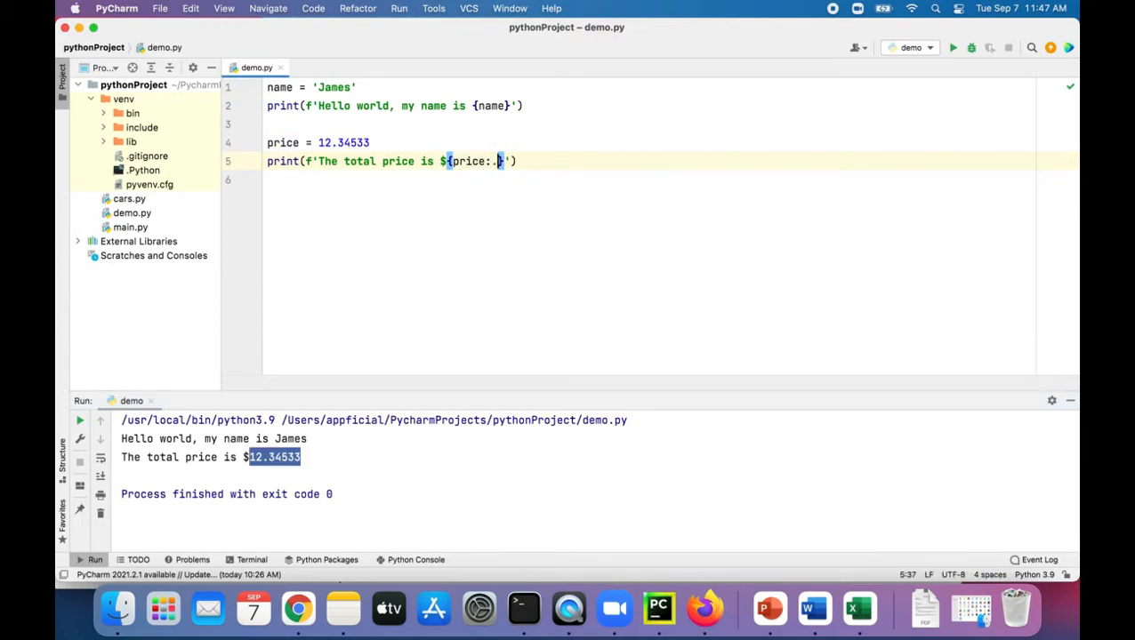
type("2f")
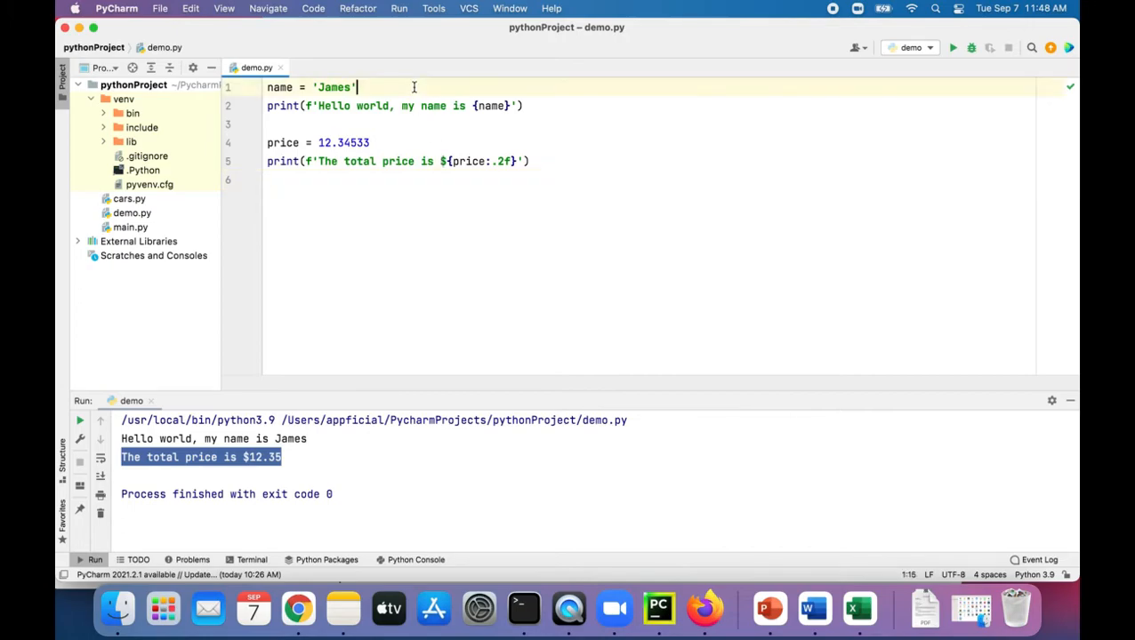
type("age =")
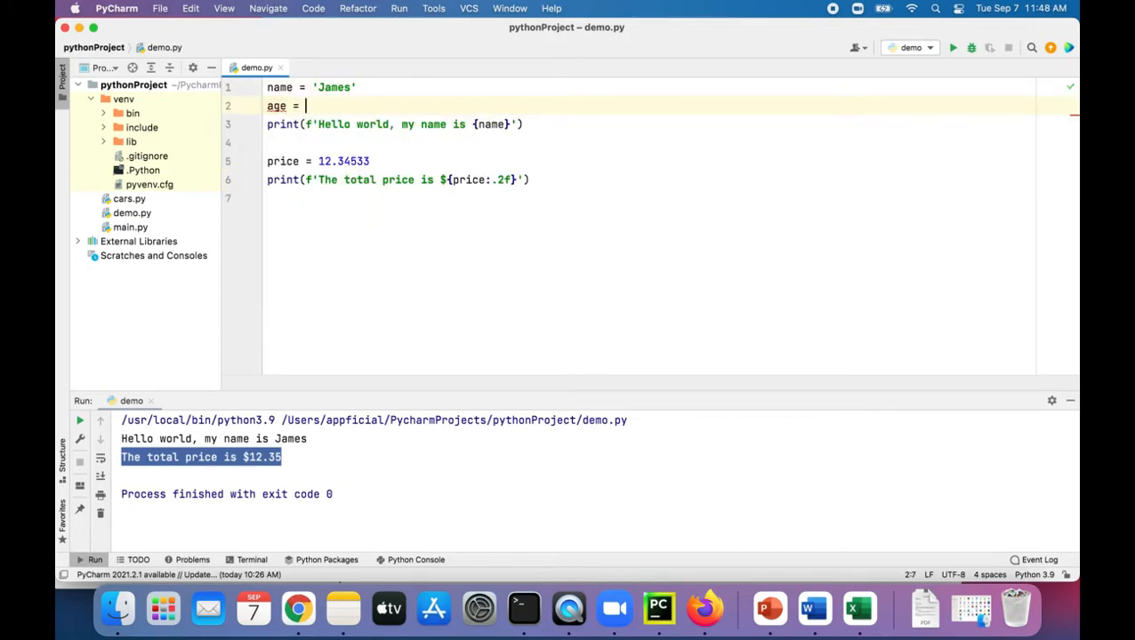
- Set age = 42, append 'and I am {age} years old', rerun, and select the output line
type("42")
left_click(649, 125)
type(" and I am {age")
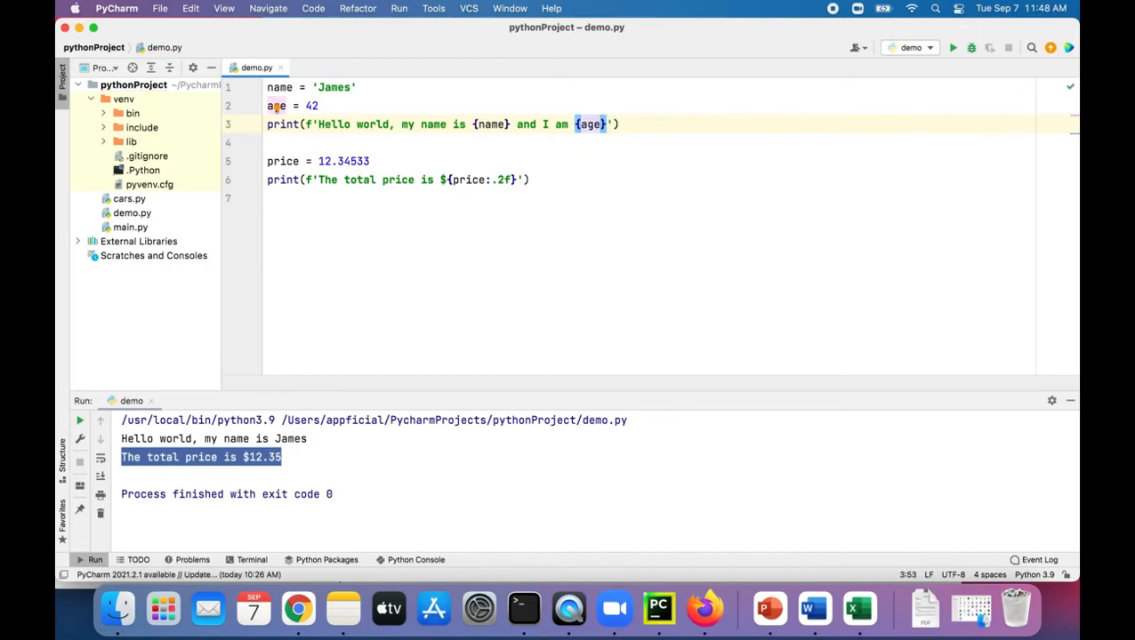
type("y")
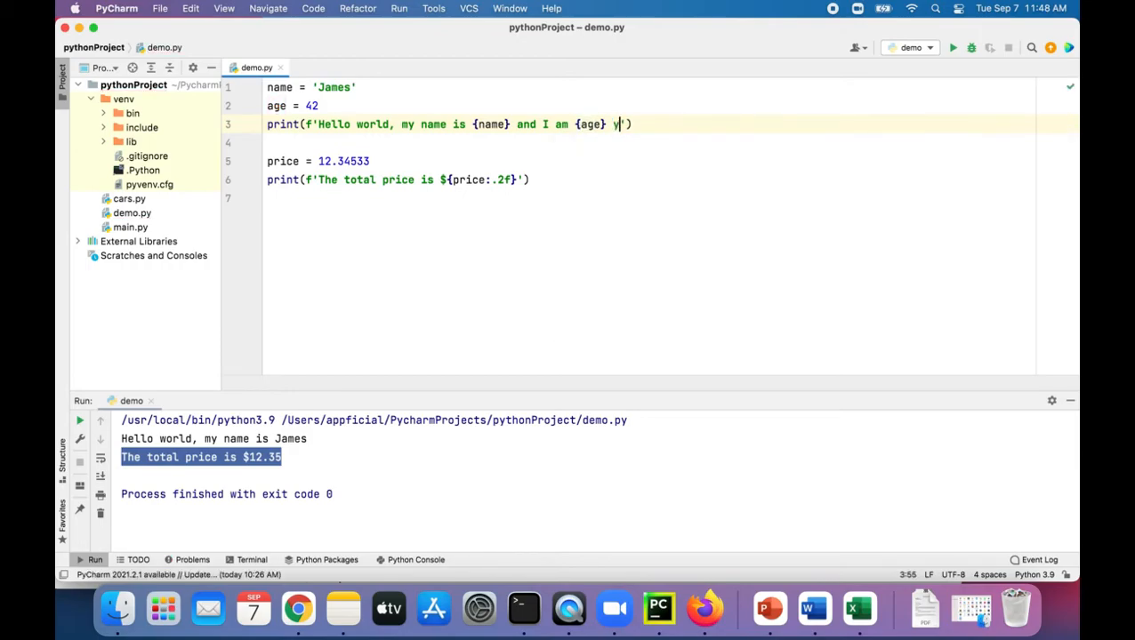
type("ears old")
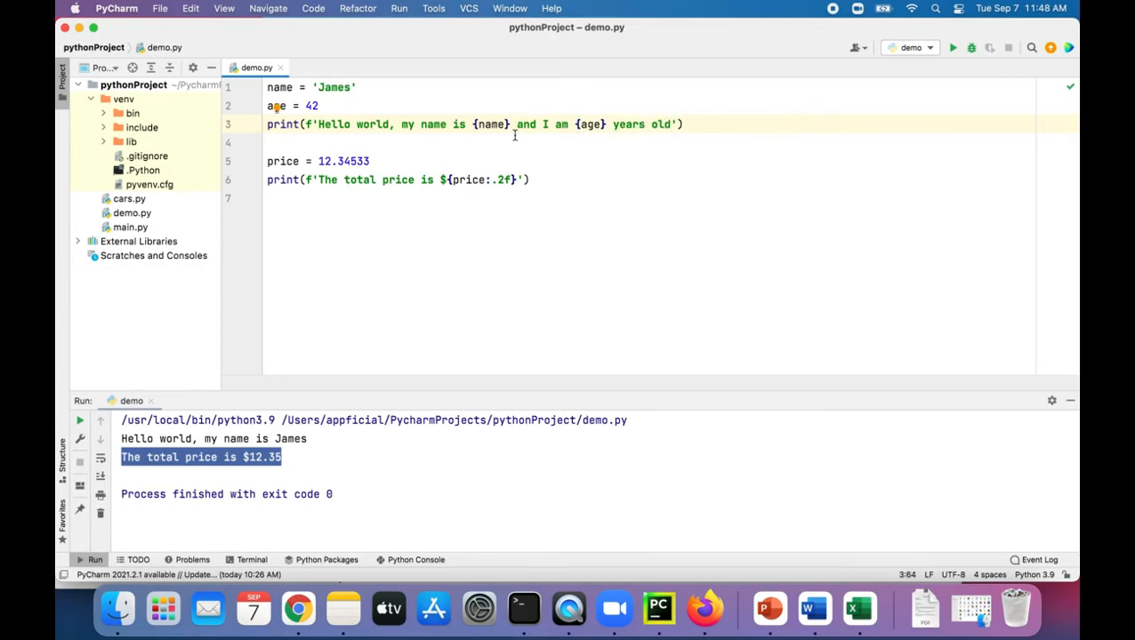
mouse_move(489, 124)
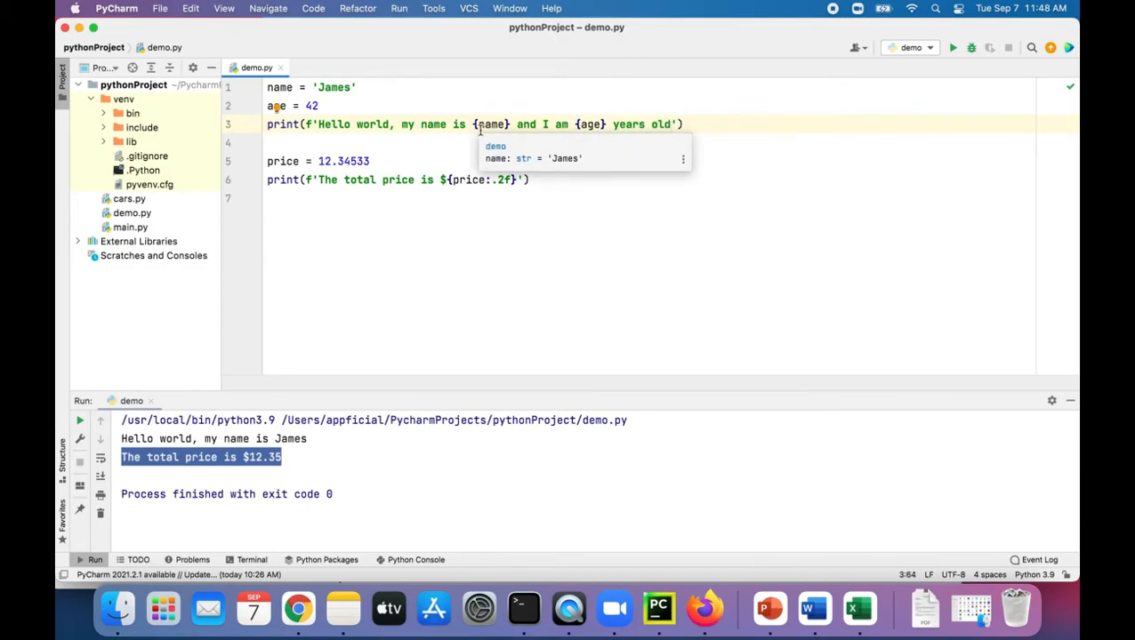
left_click_drag(383, 124, 676, 124)
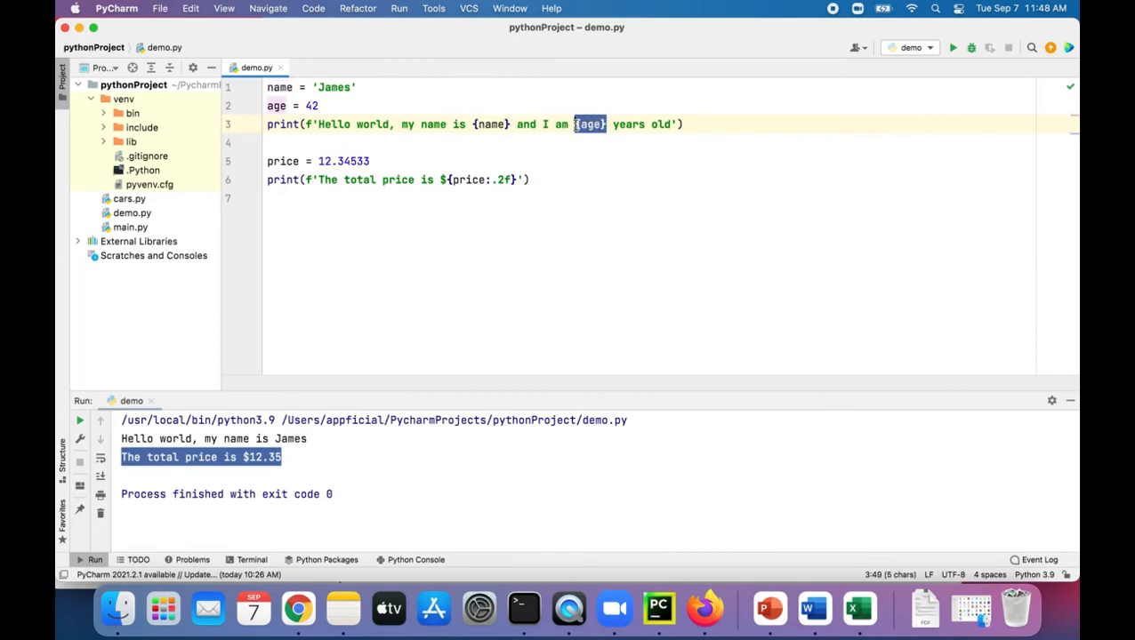
left_click(954, 49)
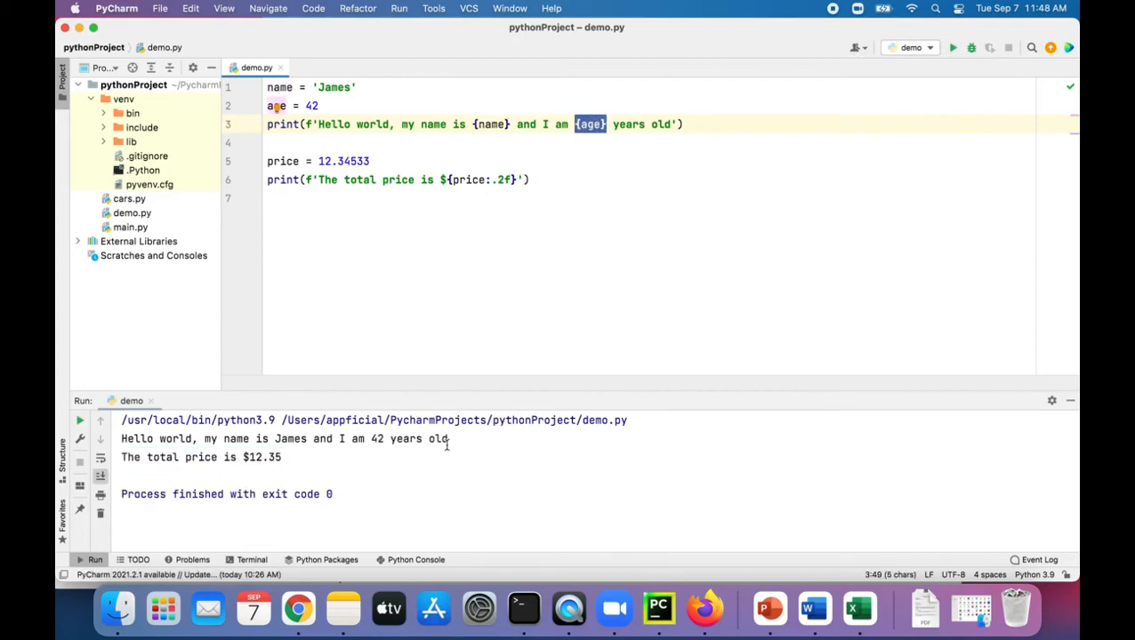
triple_click(284, 438)
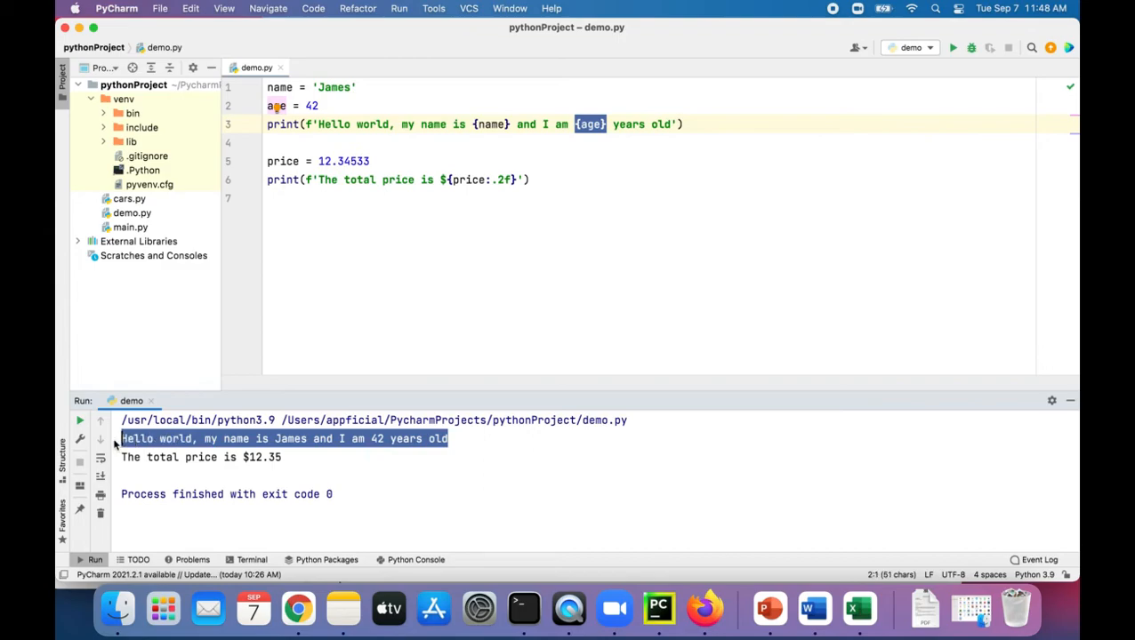